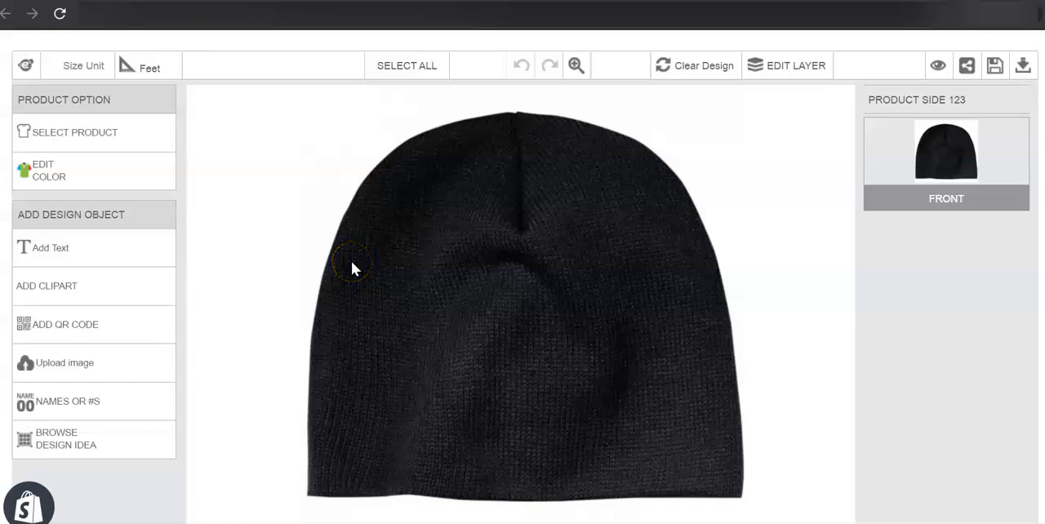
mouse_move(98, 294)
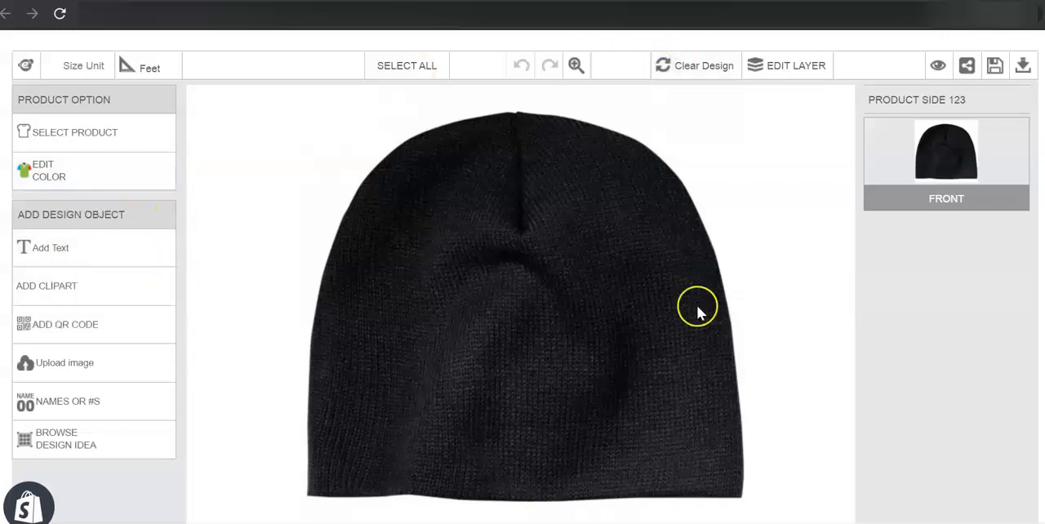
mouse_move(366, 362)
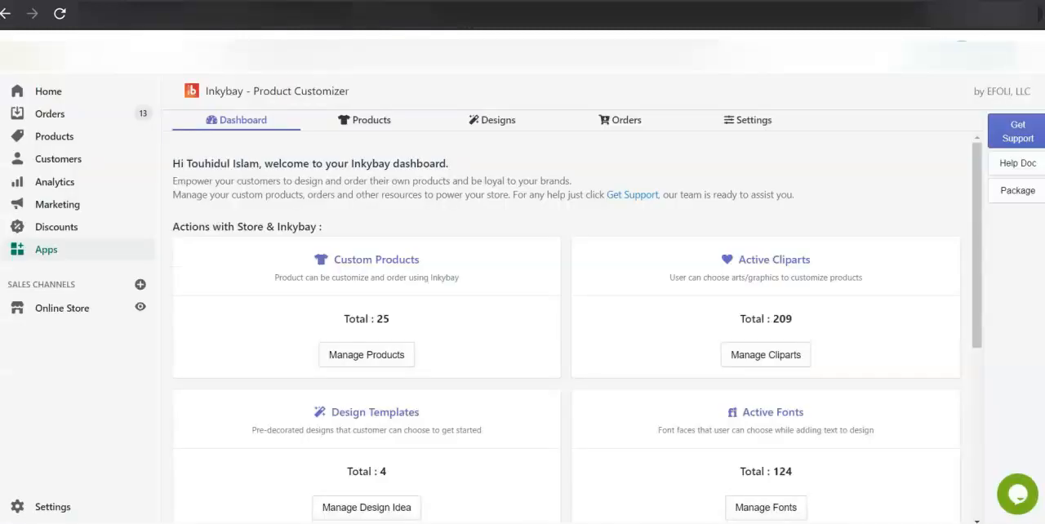
Go to a custom product's settings from the Products menu to reach Design Tool Restrictions
left_click(373, 121)
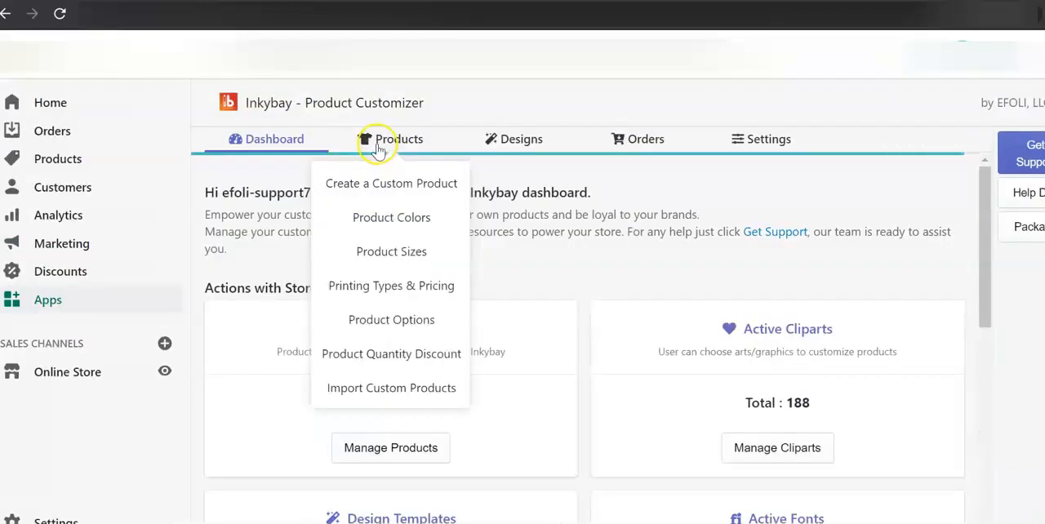
left_click(399, 139)
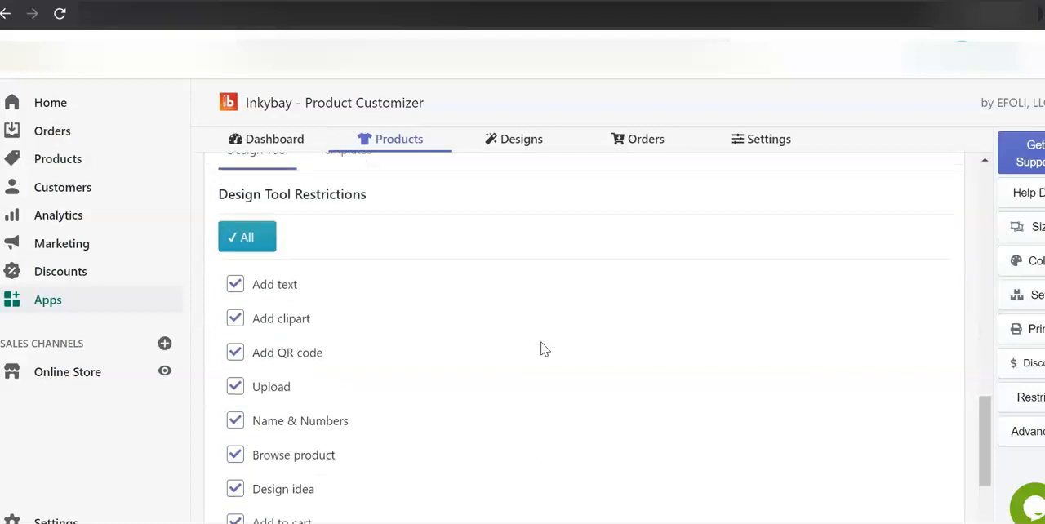
scroll("down", 3)
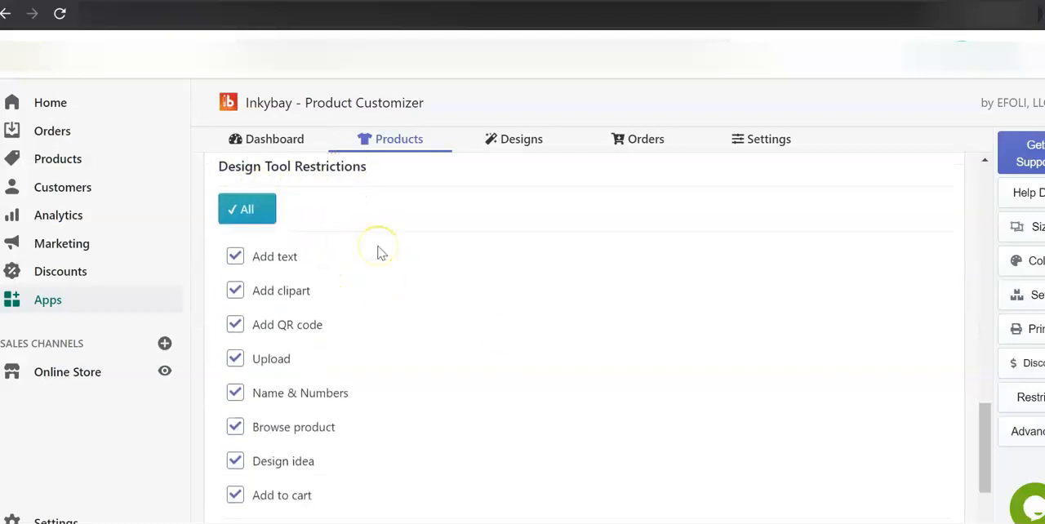
scroll("down", 3)
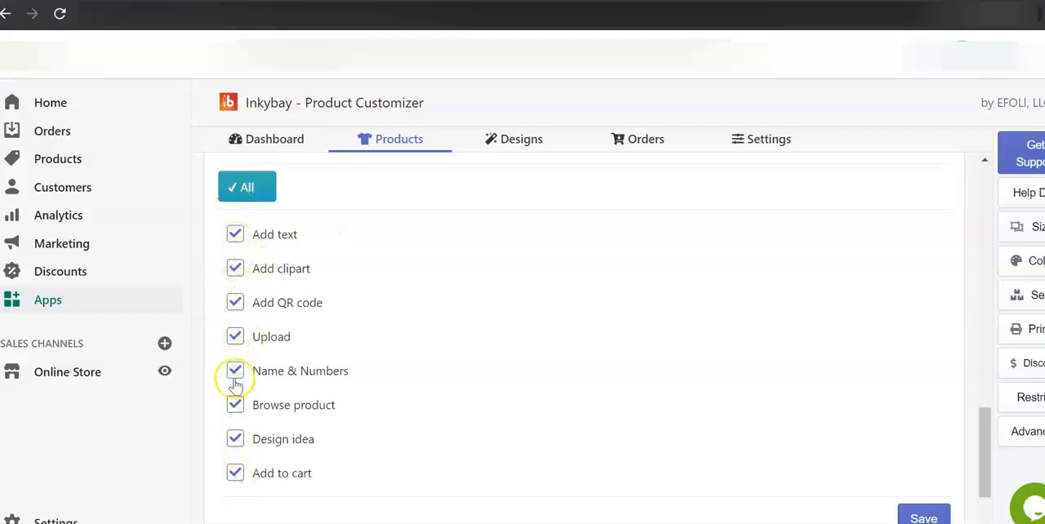
mouse_move(294, 252)
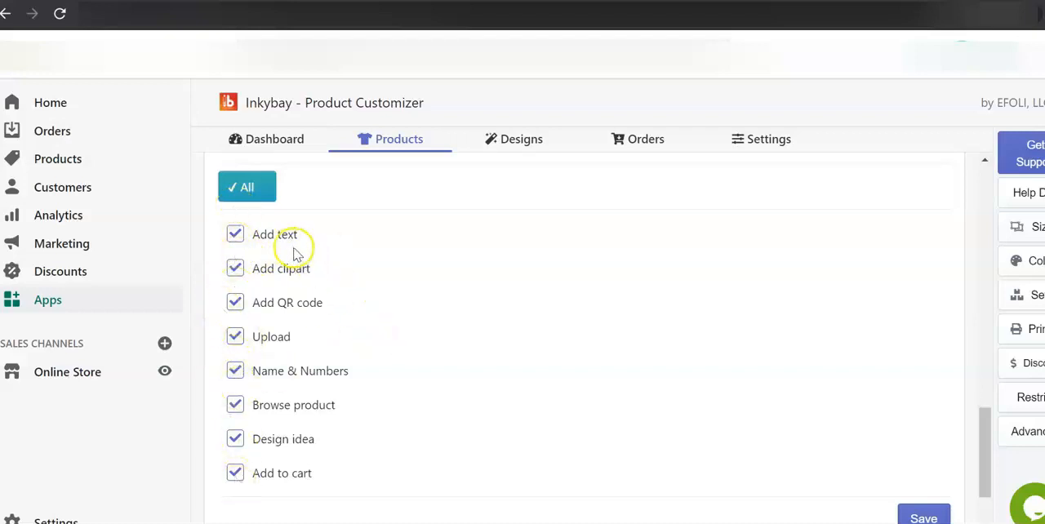
mouse_move(374, 245)
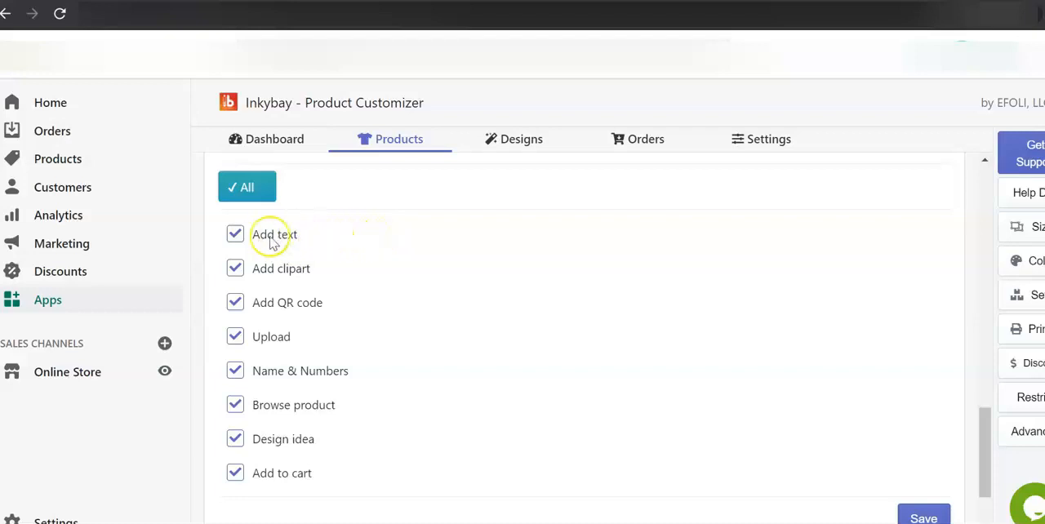
Untick Add text and Add clipart, leaving the other six designer tools allowed
left_click(235, 236)
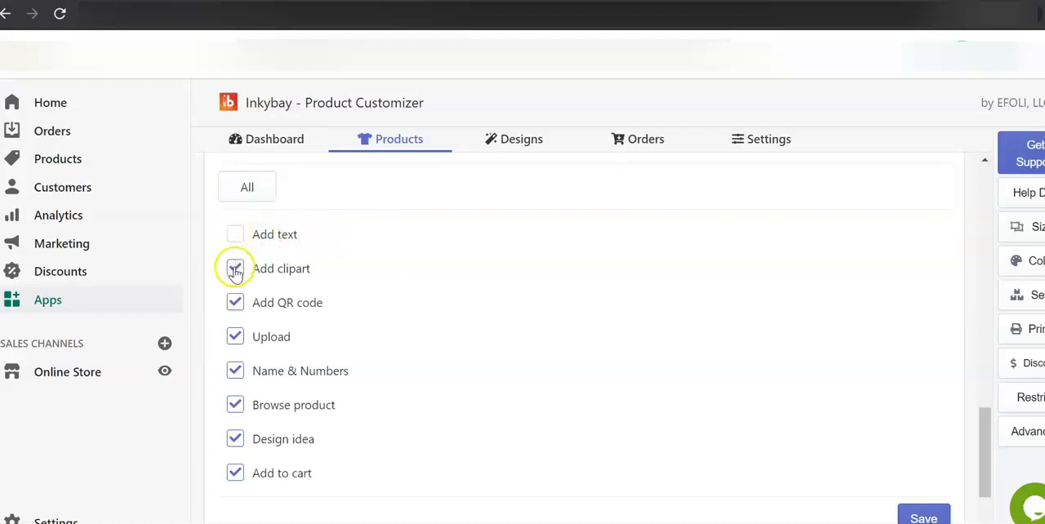
left_click(236, 268)
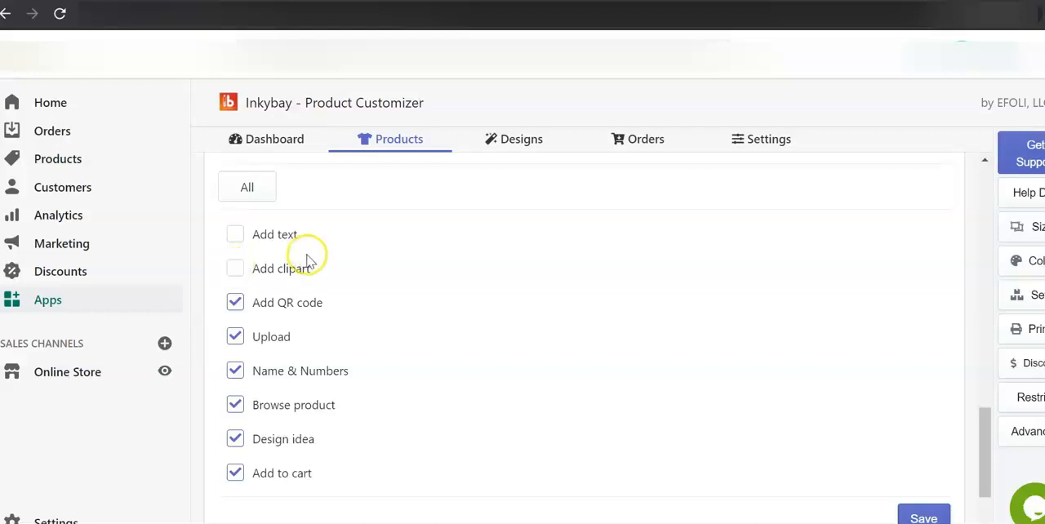
mouse_move(302, 281)
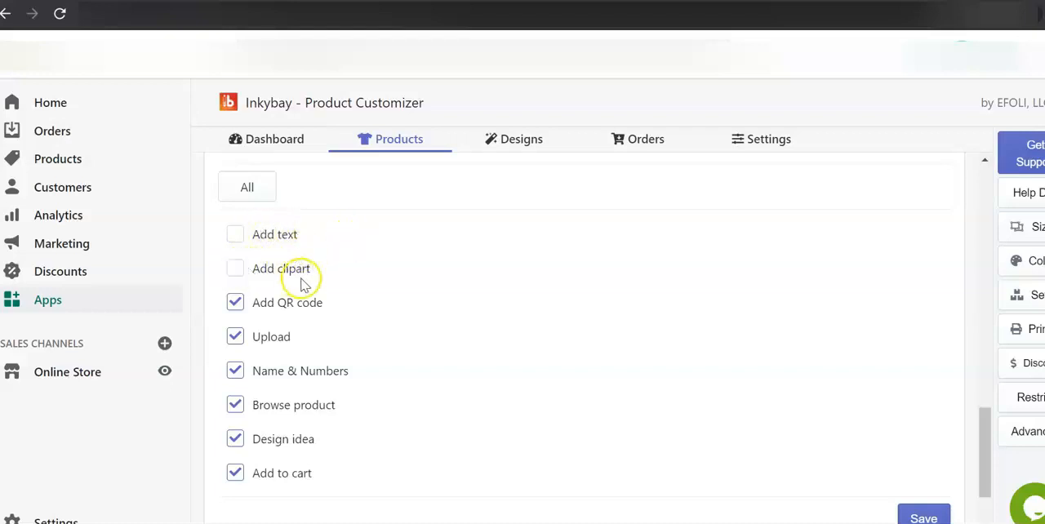